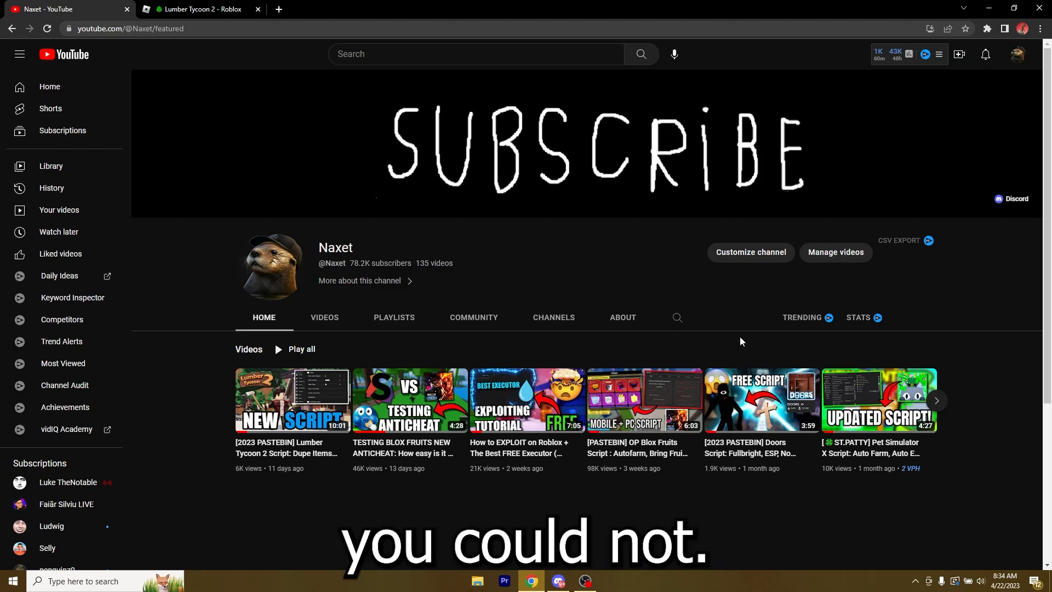
pyautogui.moveTo(592, 254)
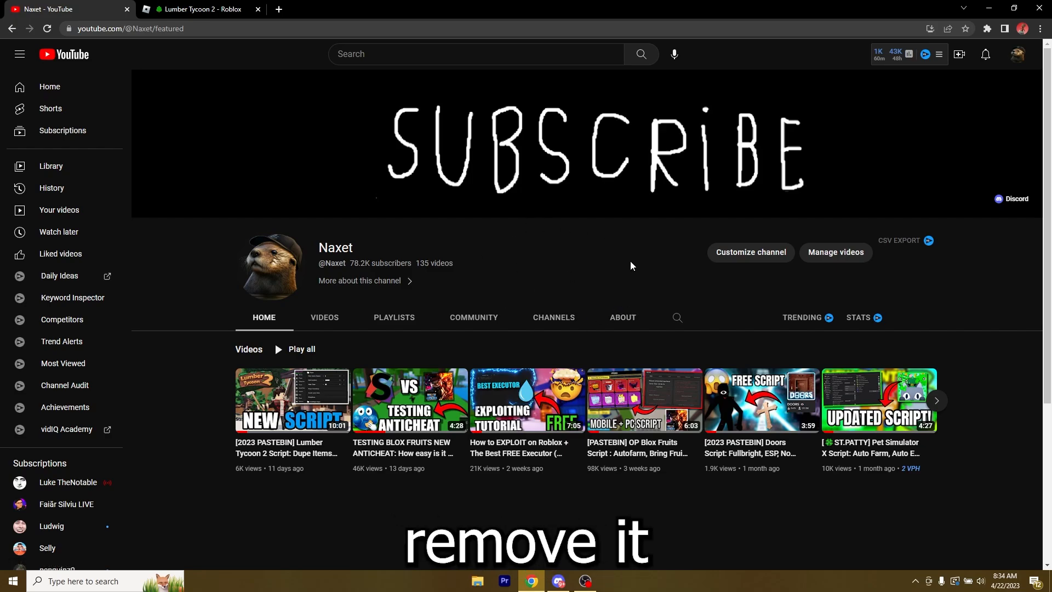
pyautogui.moveTo(559, 278)
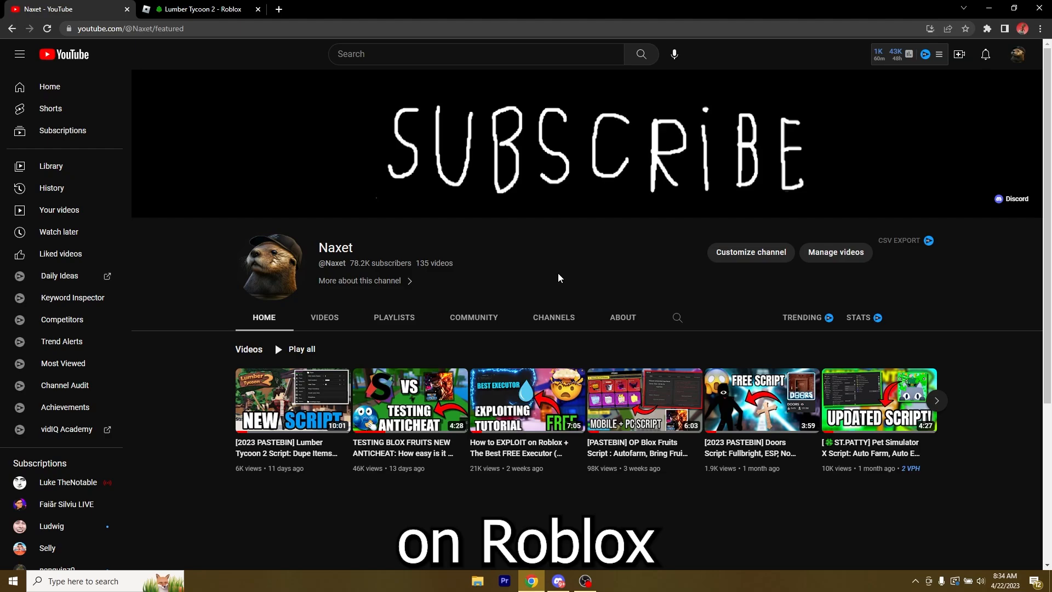
# Step: Switch to the Lumber Tycoon 2 page and press Play to launch the game
pyautogui.click(197, 9)
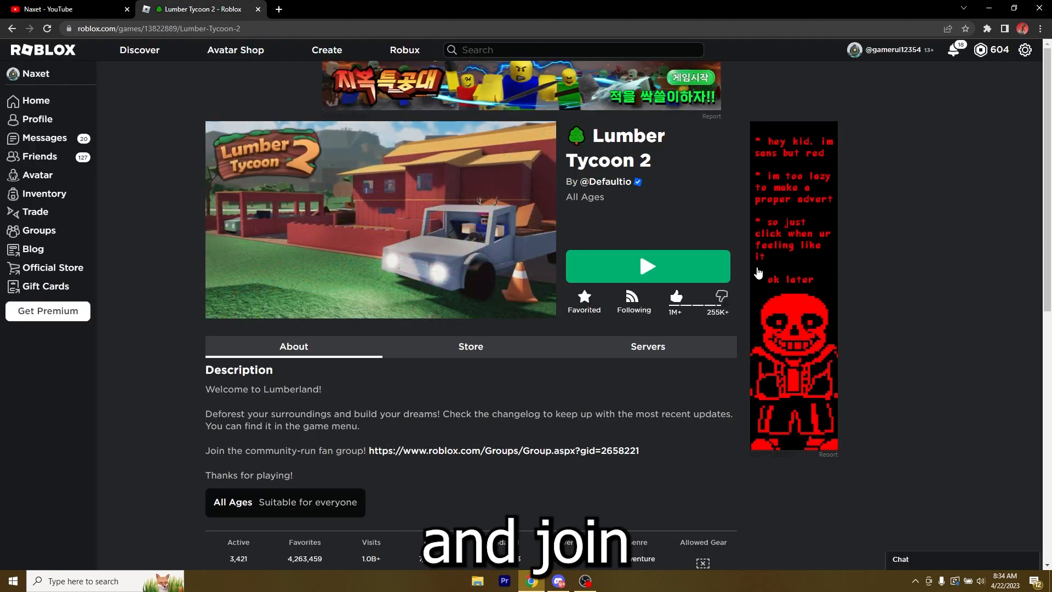
pyautogui.click(647, 266)
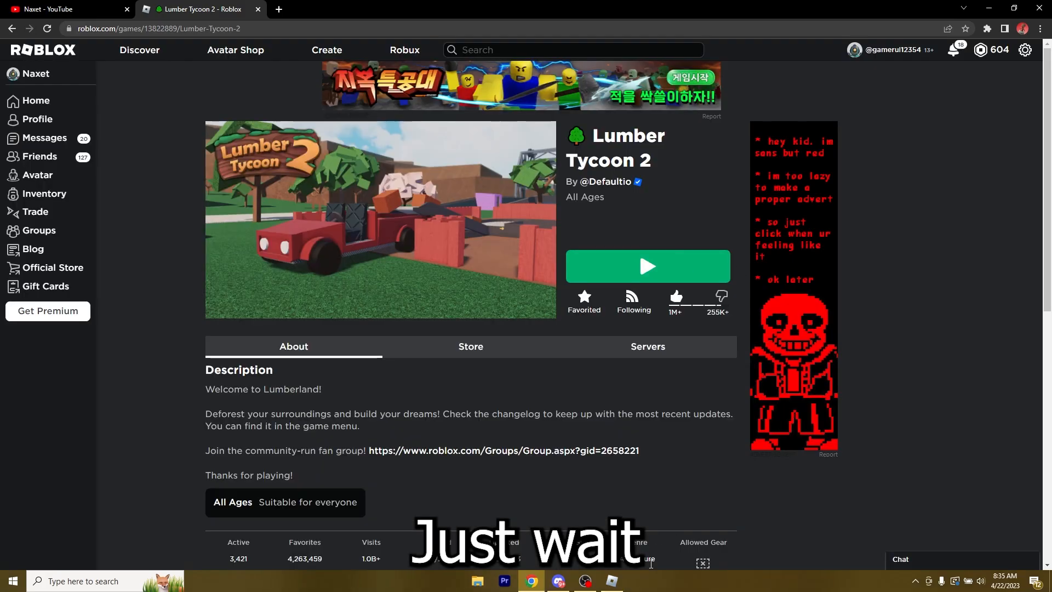
pyautogui.click(646, 266)
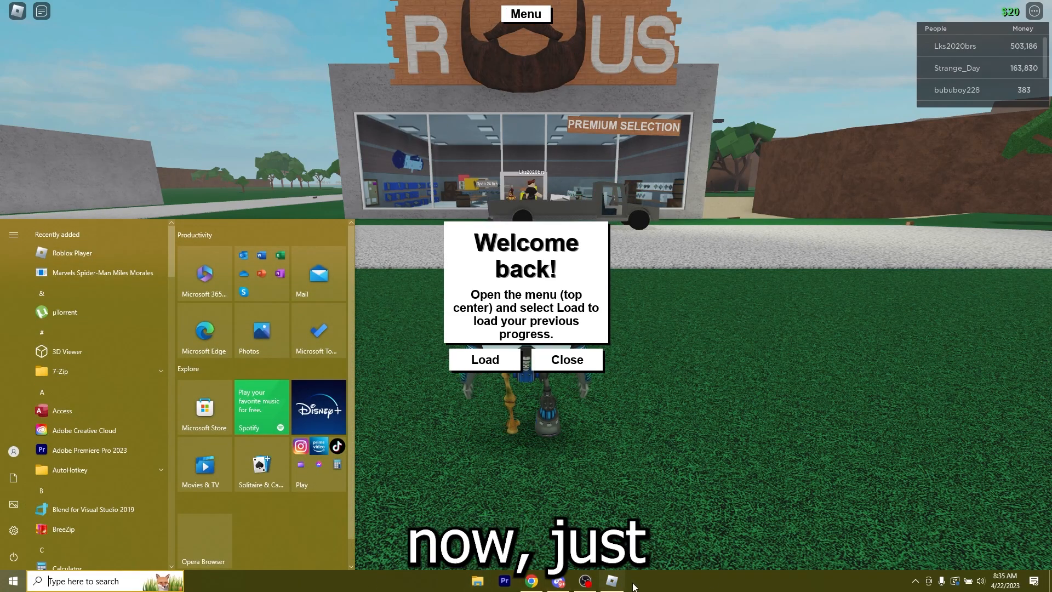
# Step: Open Task Manager from the taskbar and select the Roblox Game Client (32 bit) entry
pyautogui.rightClick(633, 580)
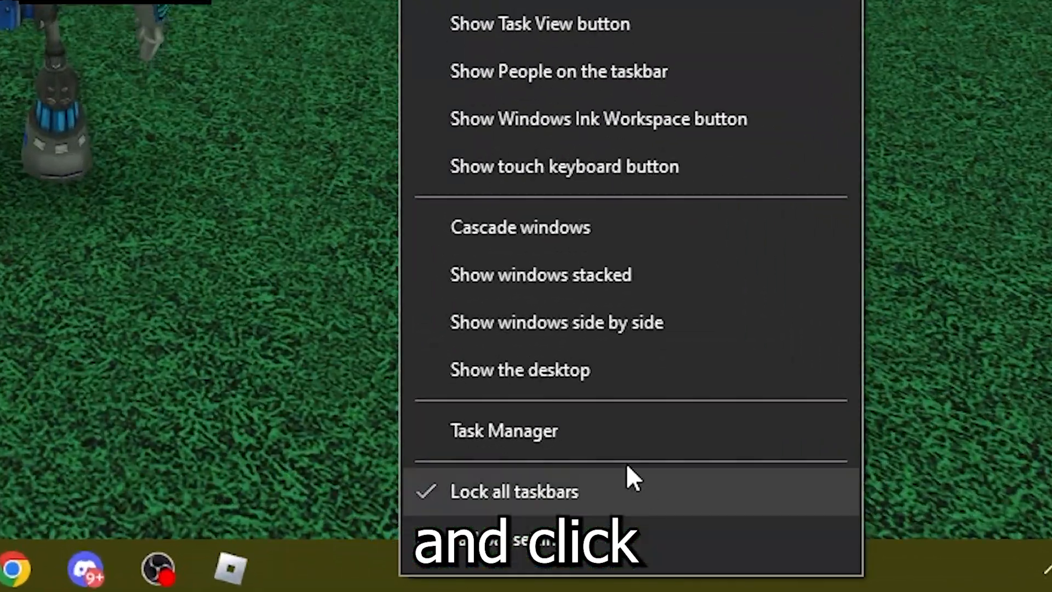
pyautogui.click(505, 430)
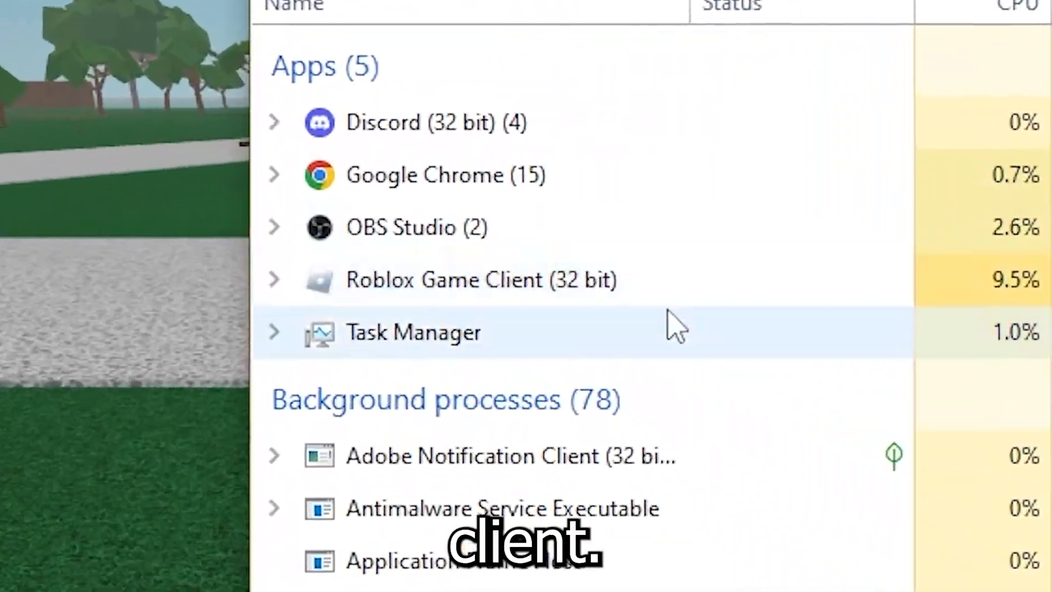
pyautogui.click(469, 280)
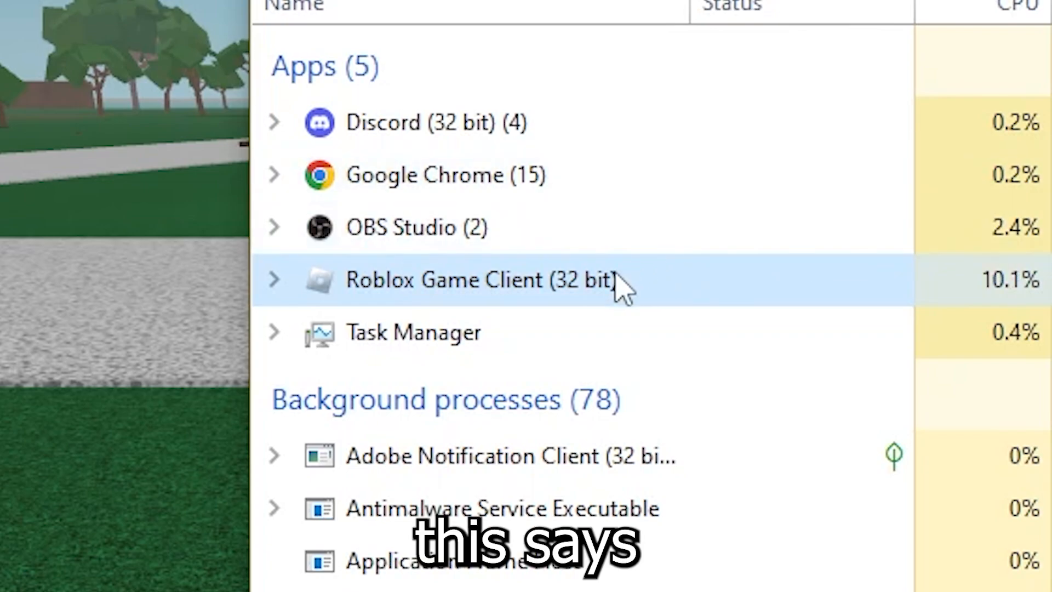
pyautogui.moveTo(718, 296)
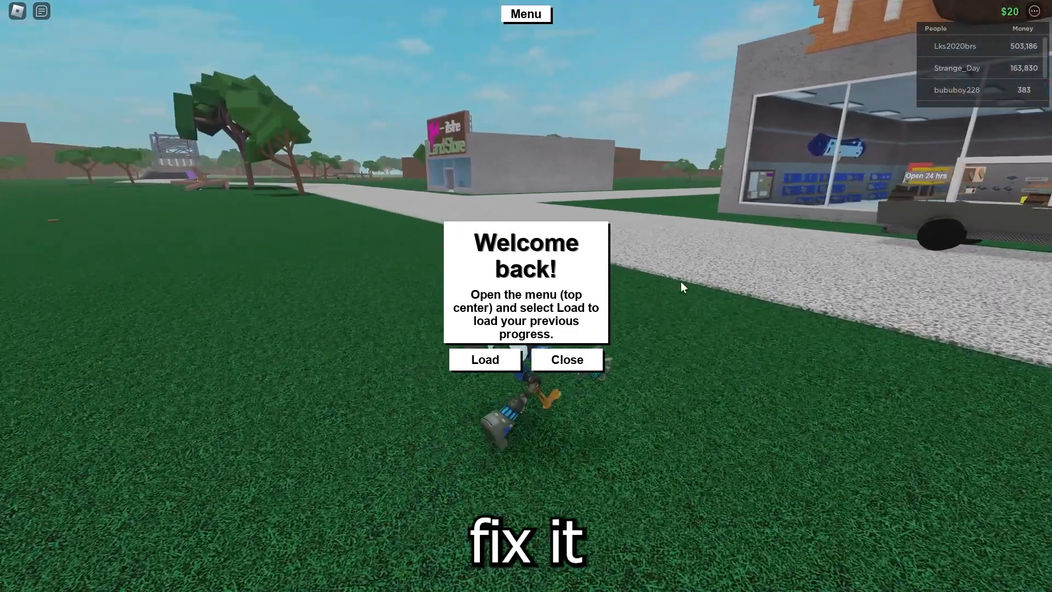
# Step: In Discord, follow the common-fixes channel's Violentmonkey link to its download page
pyautogui.click(558, 580)
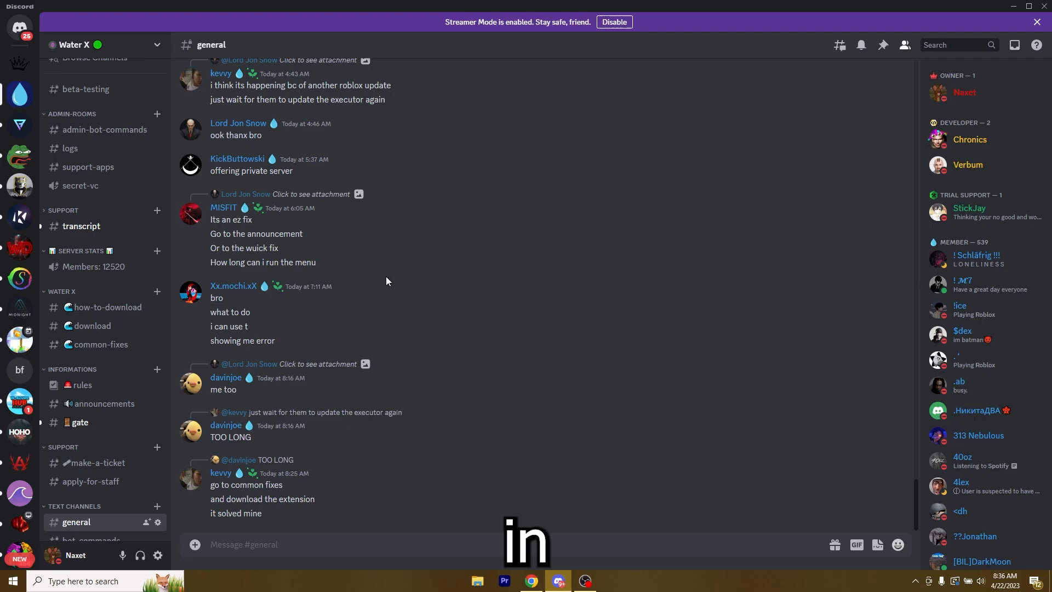
pyautogui.moveTo(82, 226)
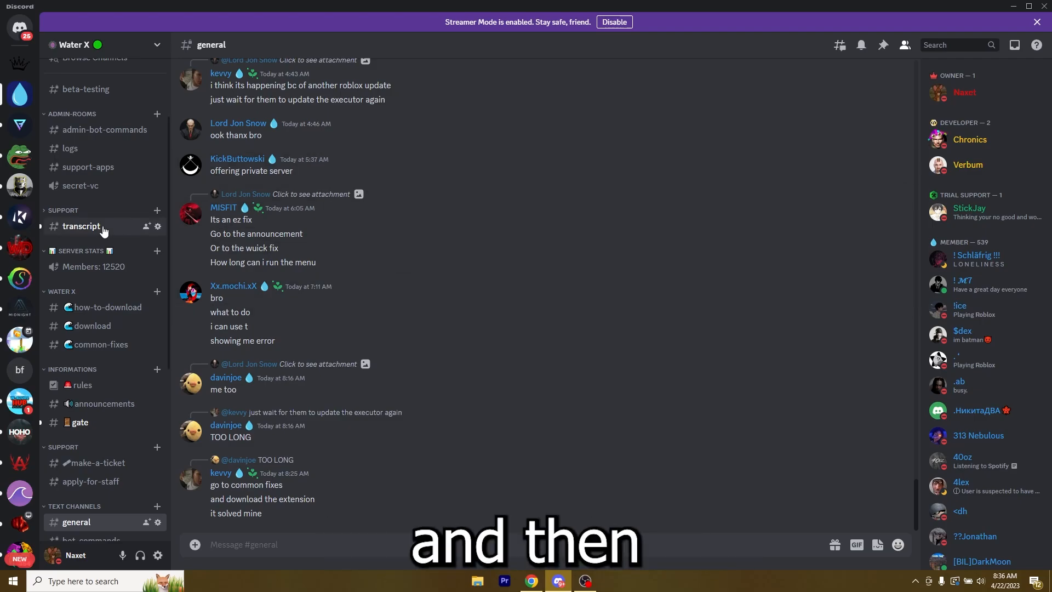
pyautogui.click(99, 345)
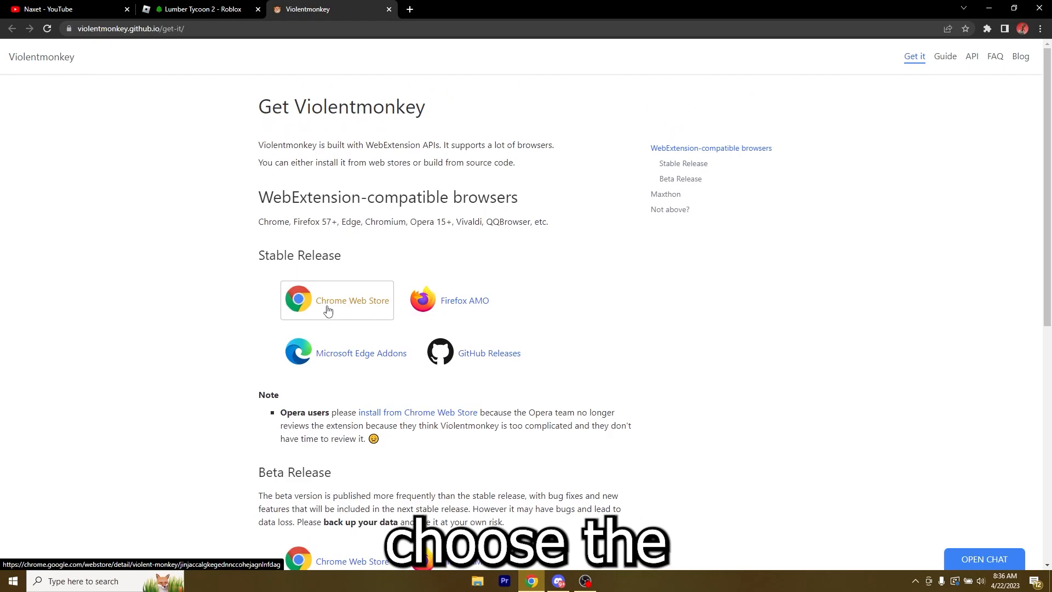
# Step: Add Violentmonkey to Chrome from its Chrome Web Store listing
pyautogui.click(337, 299)
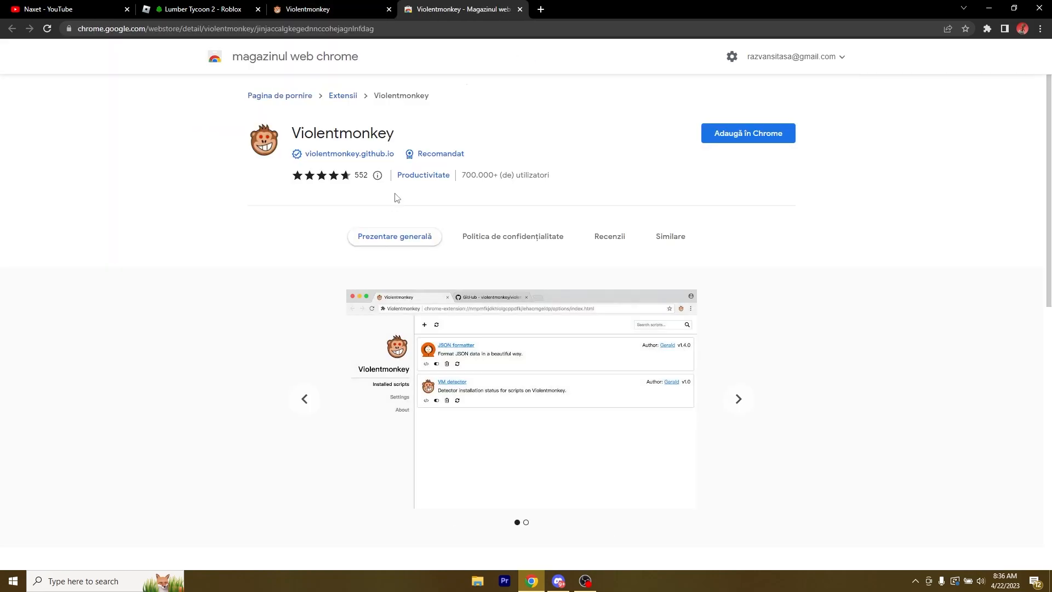
pyautogui.click(748, 132)
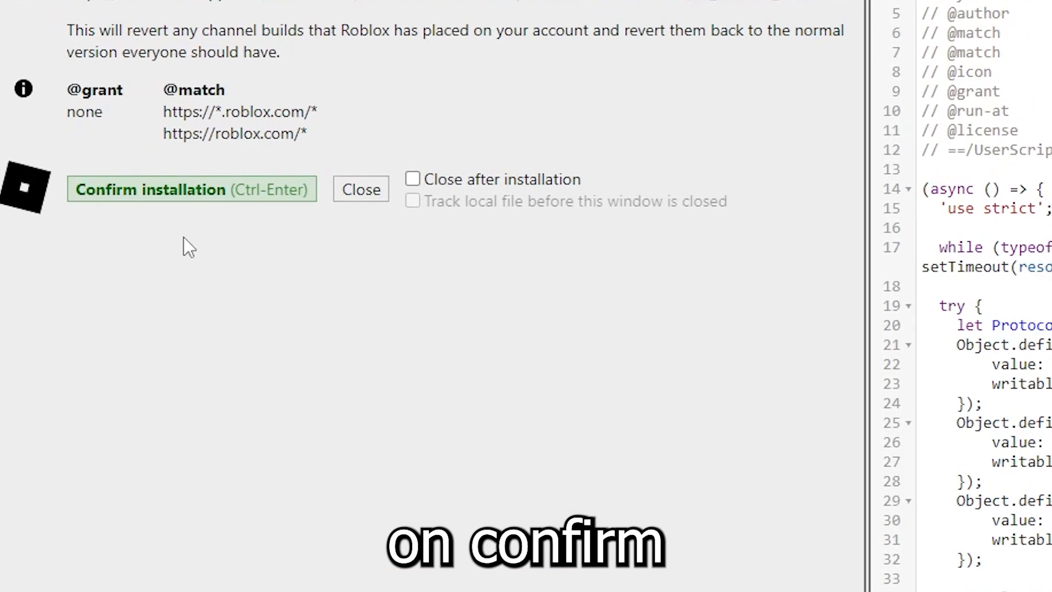
# Step: Confirm installation of the Roblox channel-revert userscript in Violentmonkey
pyautogui.click(191, 189)
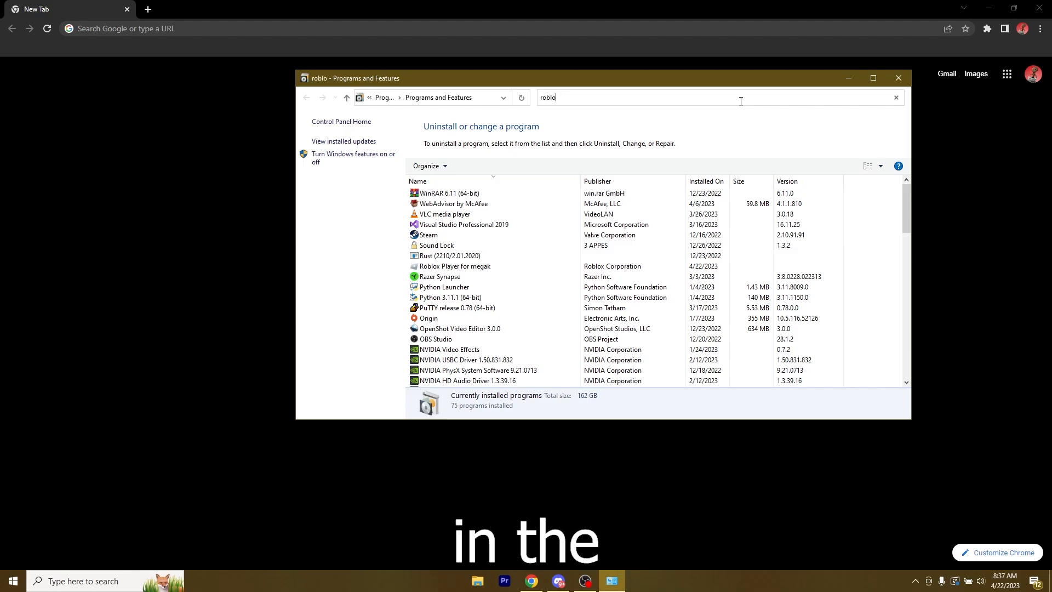
# Step: Uninstall Roblox Player for megak and acknowledge the uninstalled message
pyautogui.click(455, 193)
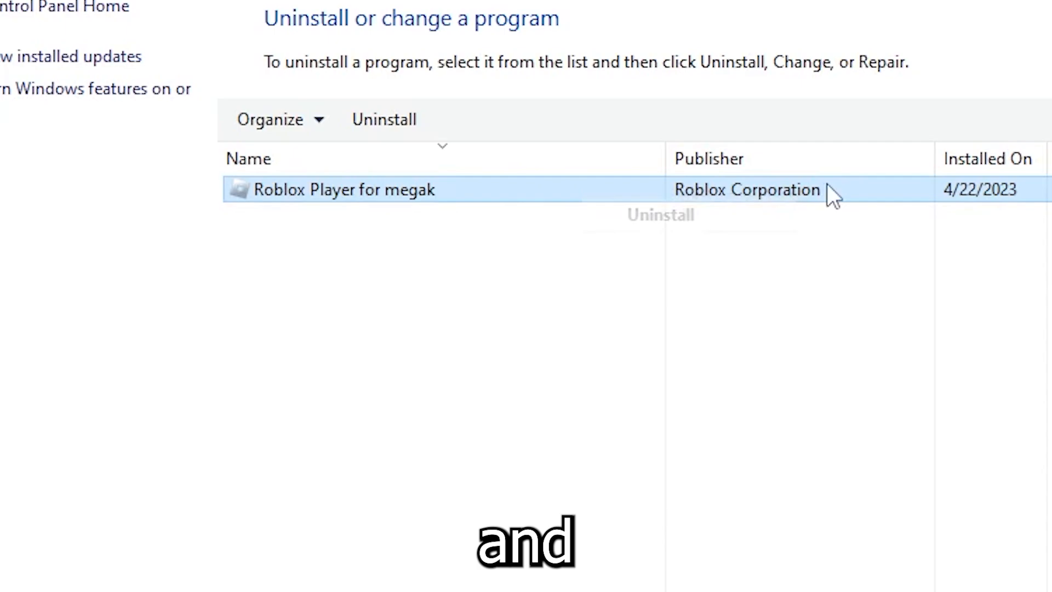
pyautogui.click(384, 120)
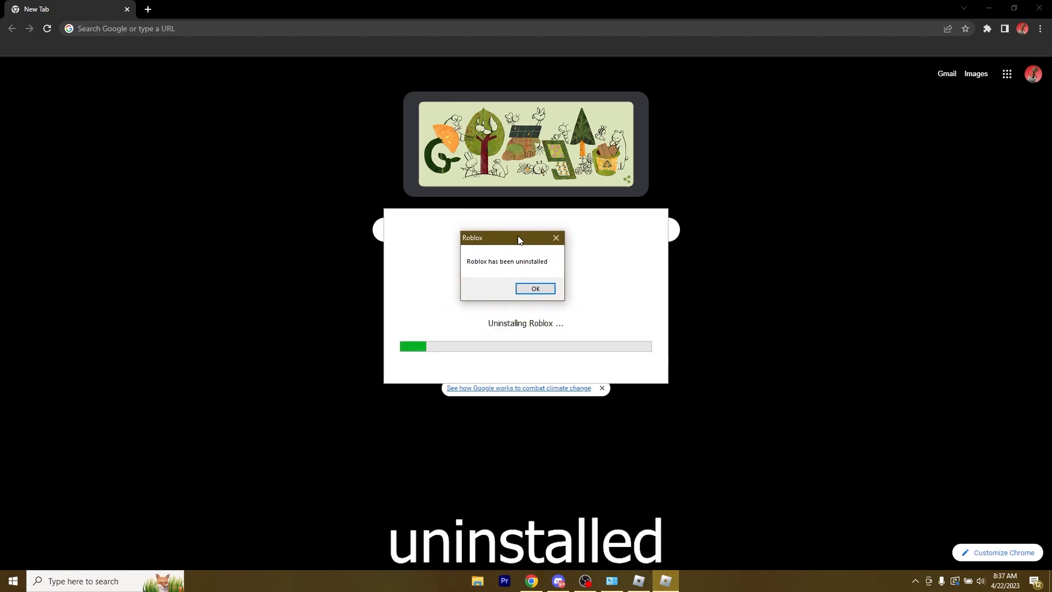
pyautogui.click(535, 289)
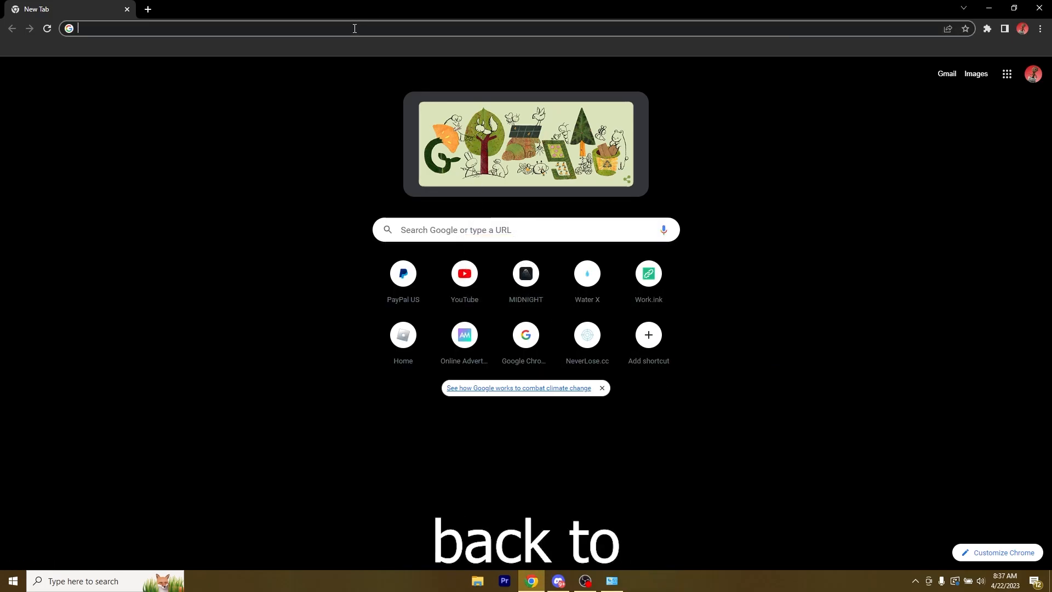
# Step: From roblox.com/home, press Play on Lumber Tycoon 2 and download and install Roblox
pyautogui.write('roblox.com/home')
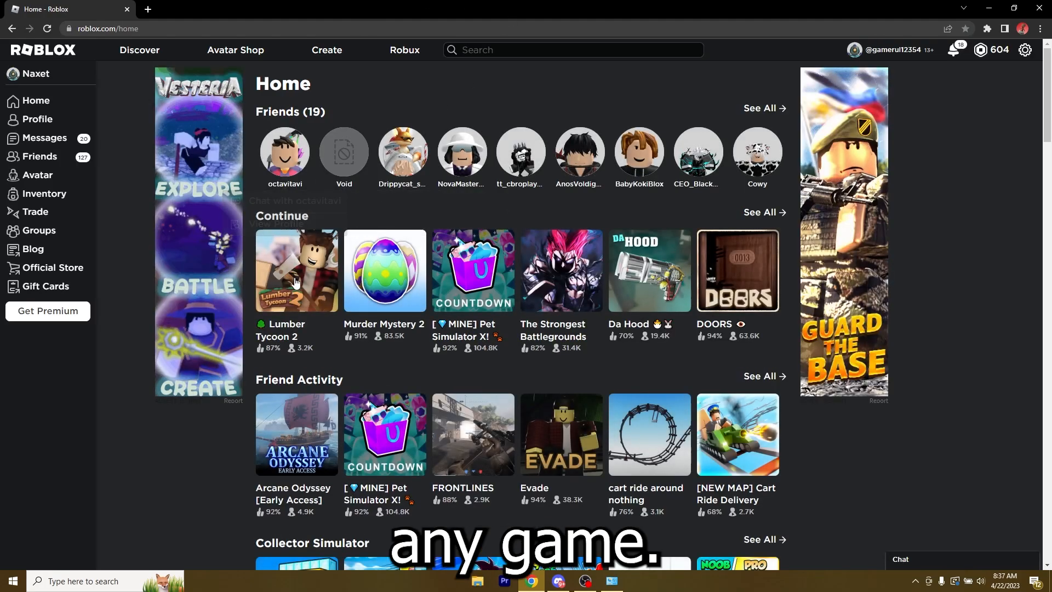
pyautogui.click(296, 270)
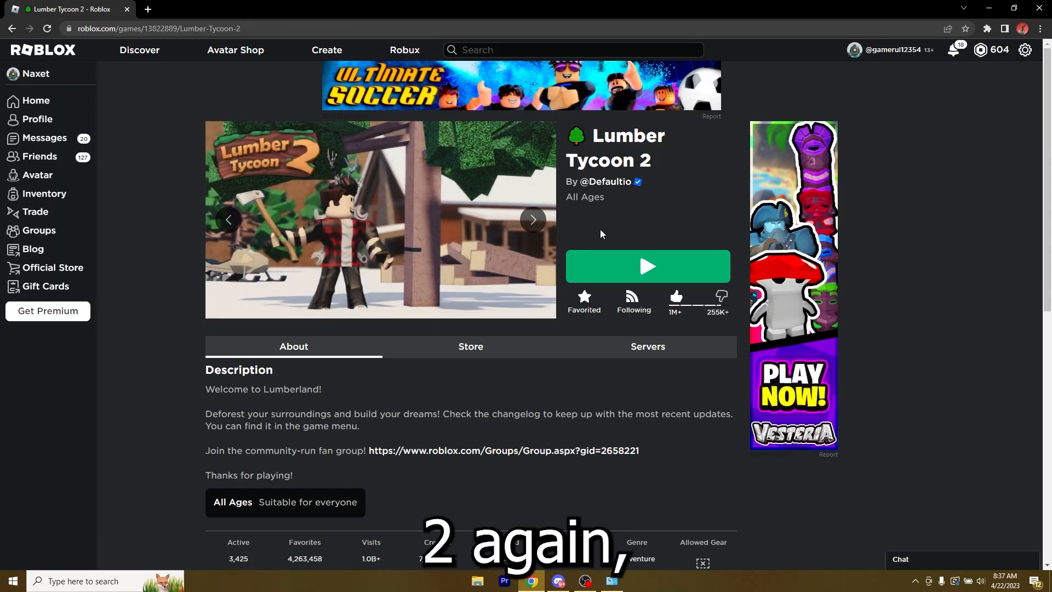
pyautogui.click(646, 266)
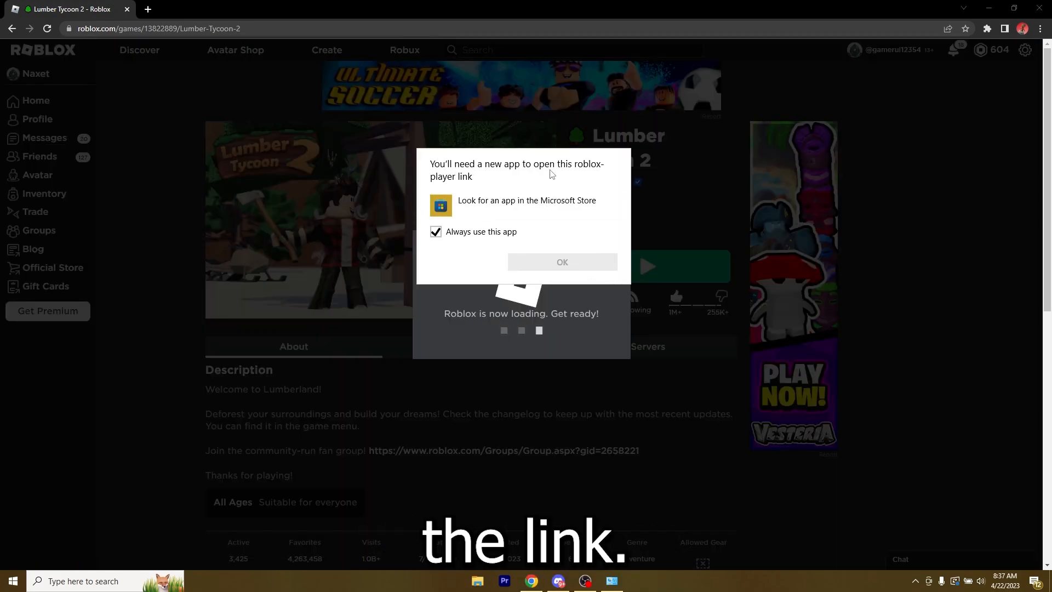
pyautogui.click(562, 262)
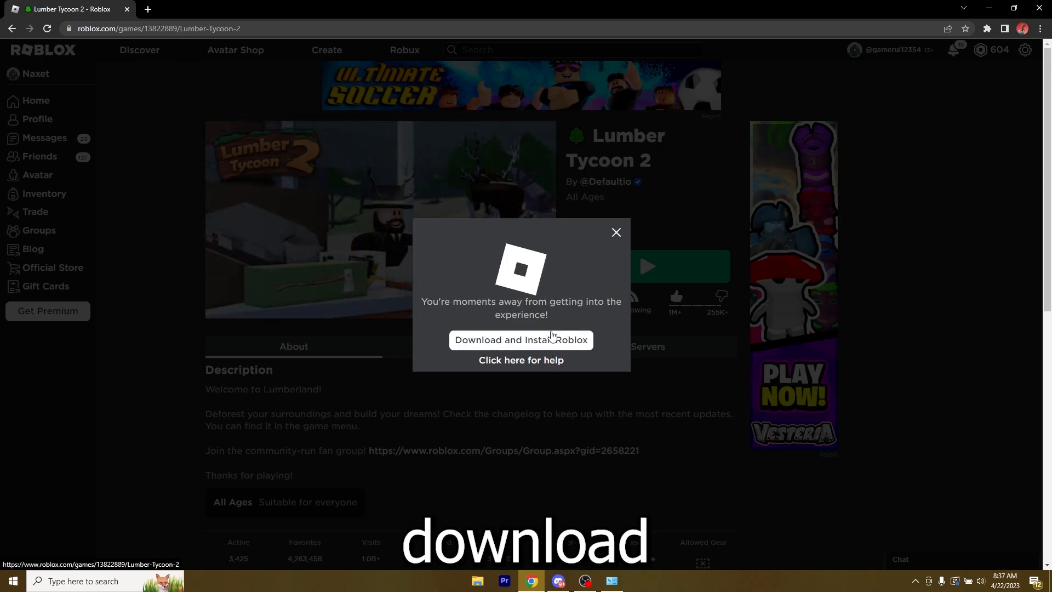
pyautogui.click(520, 339)
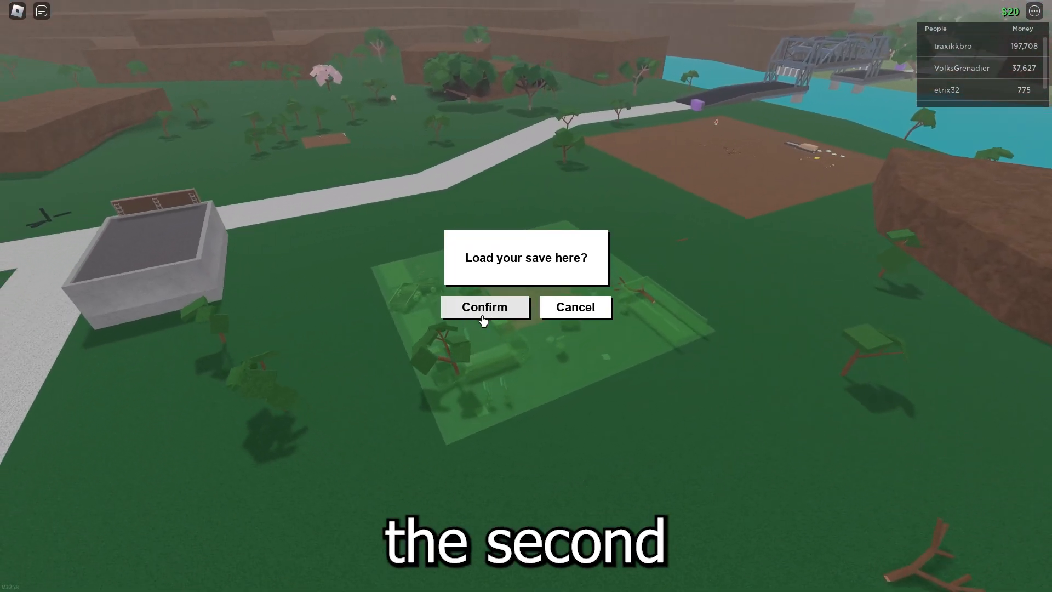
# Step: Confirm loading the save, inject the executor, dismiss 'Already injected!', and execute the script
pyautogui.click(484, 307)
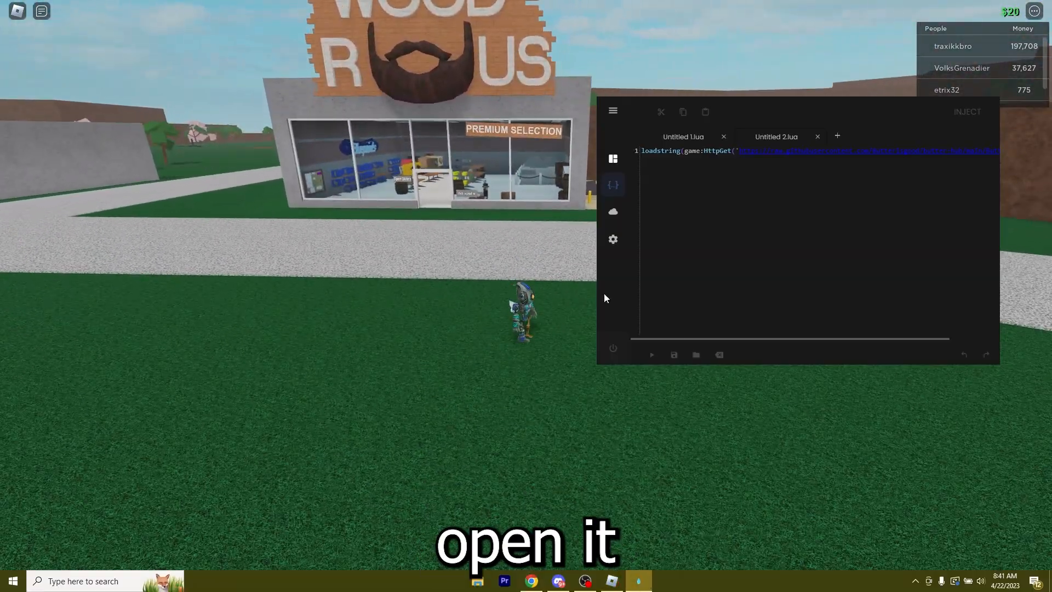
pyautogui.click(966, 111)
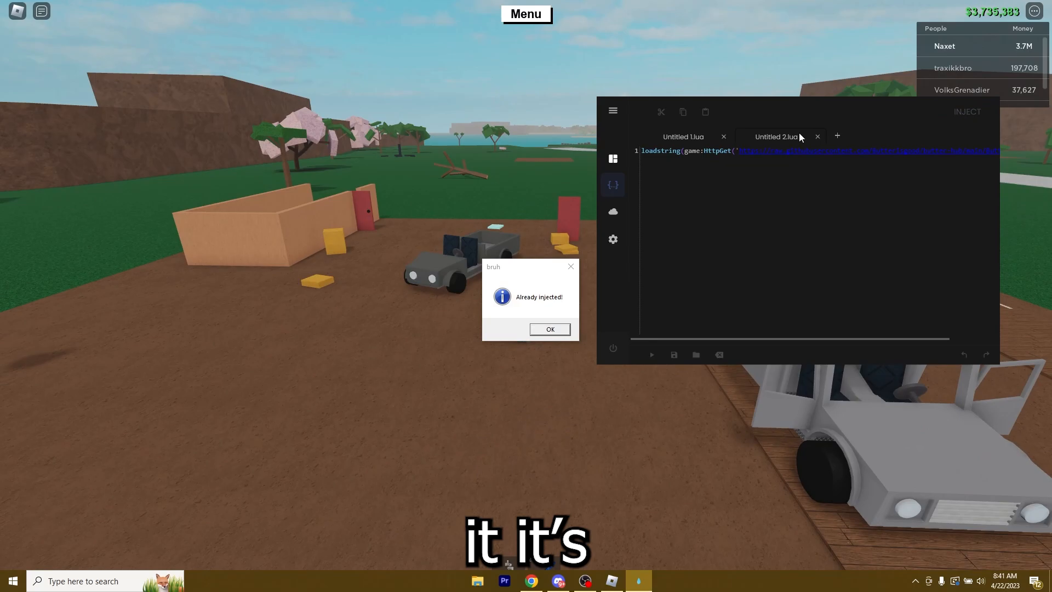
pyautogui.click(549, 329)
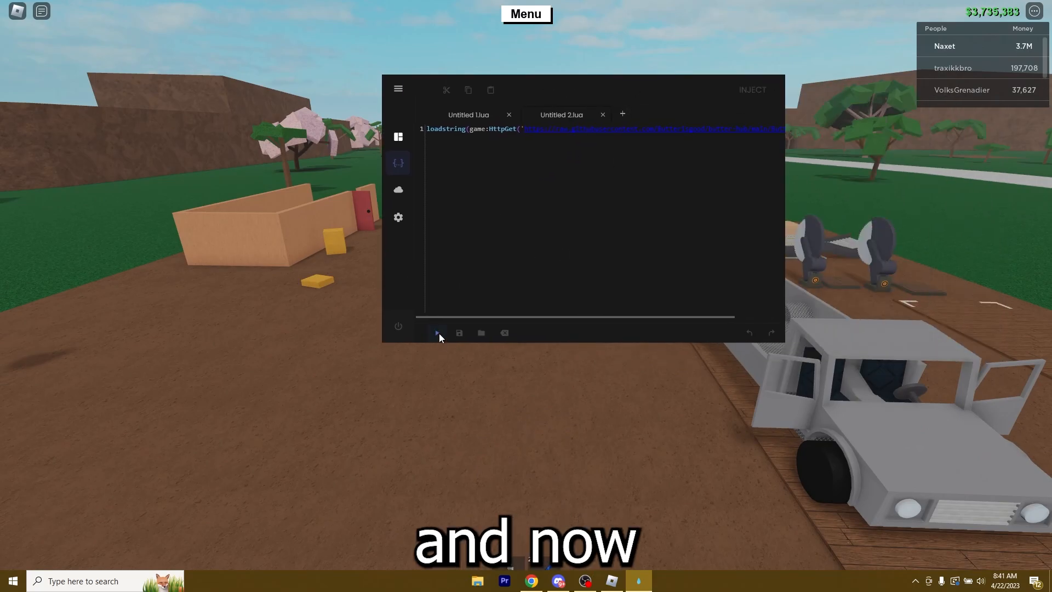
pyautogui.click(436, 333)
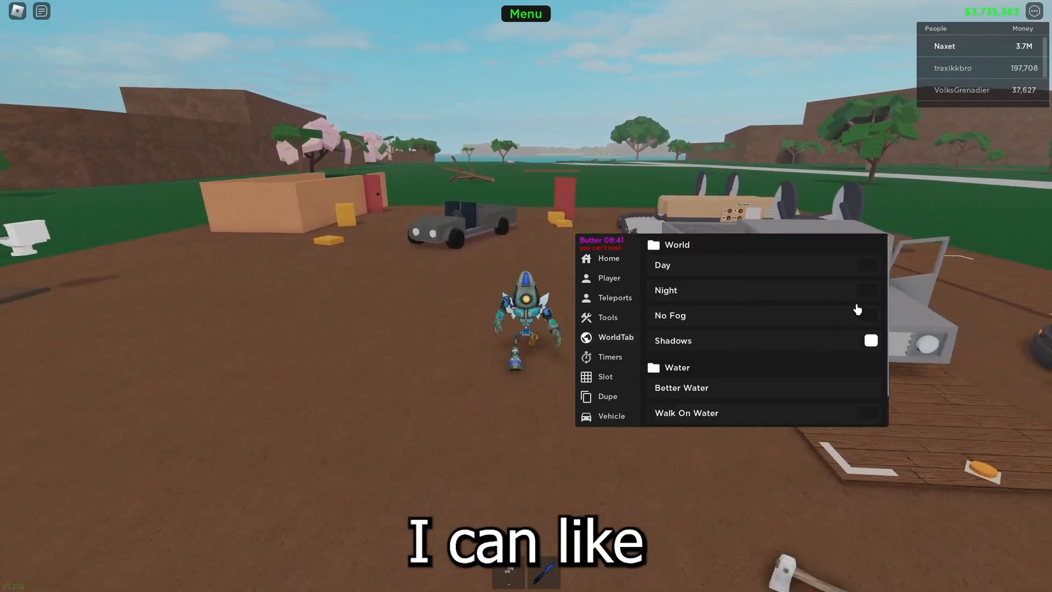
# Step: Toggle Night then Day, view Player movement options, and select Fir in the Wood tab
pyautogui.click(870, 290)
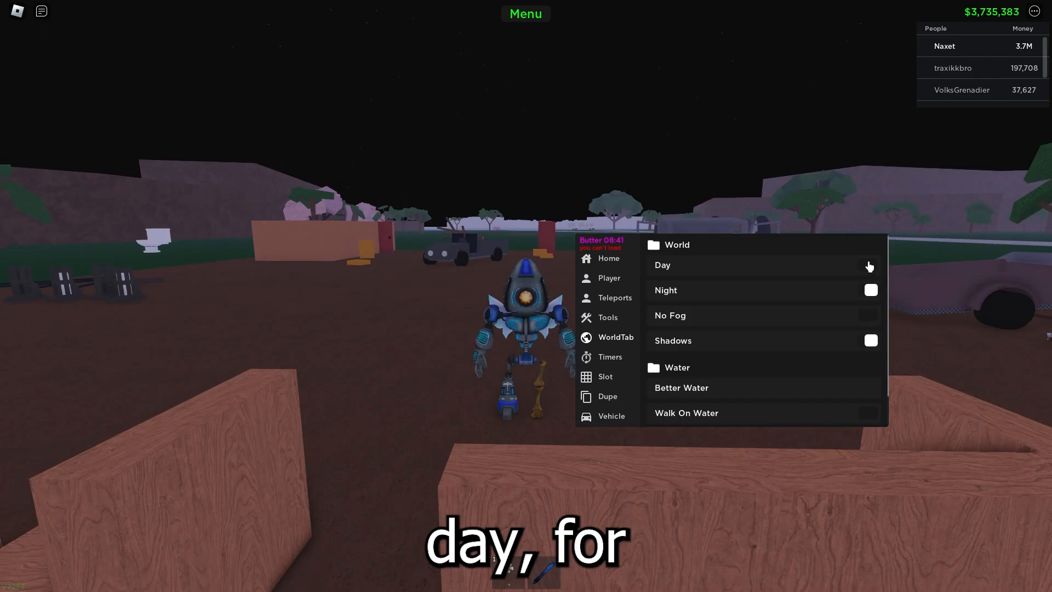
pyautogui.click(870, 264)
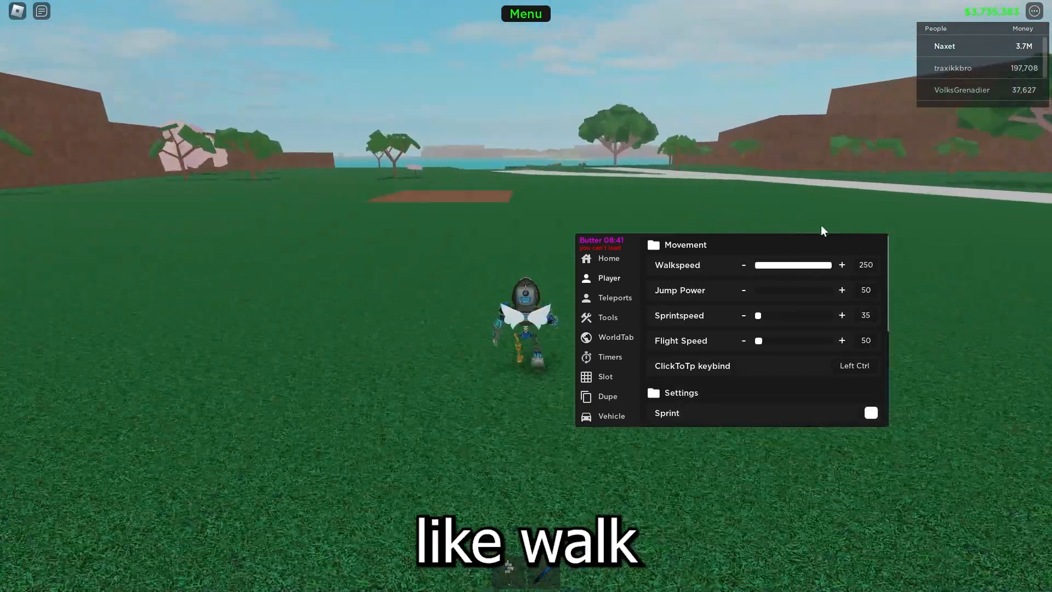
pyautogui.click(841, 290)
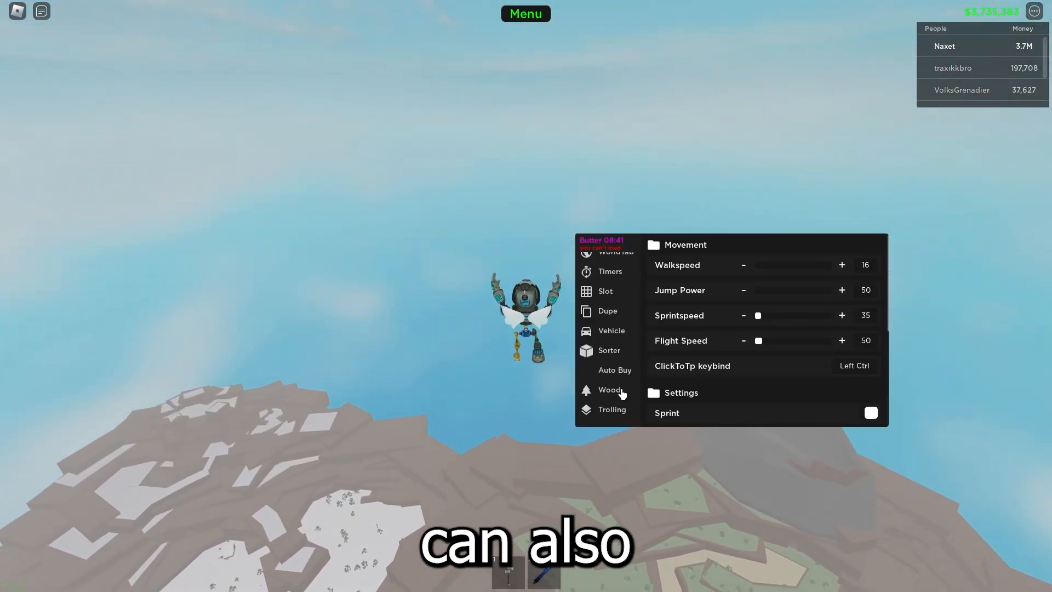
pyautogui.click(609, 389)
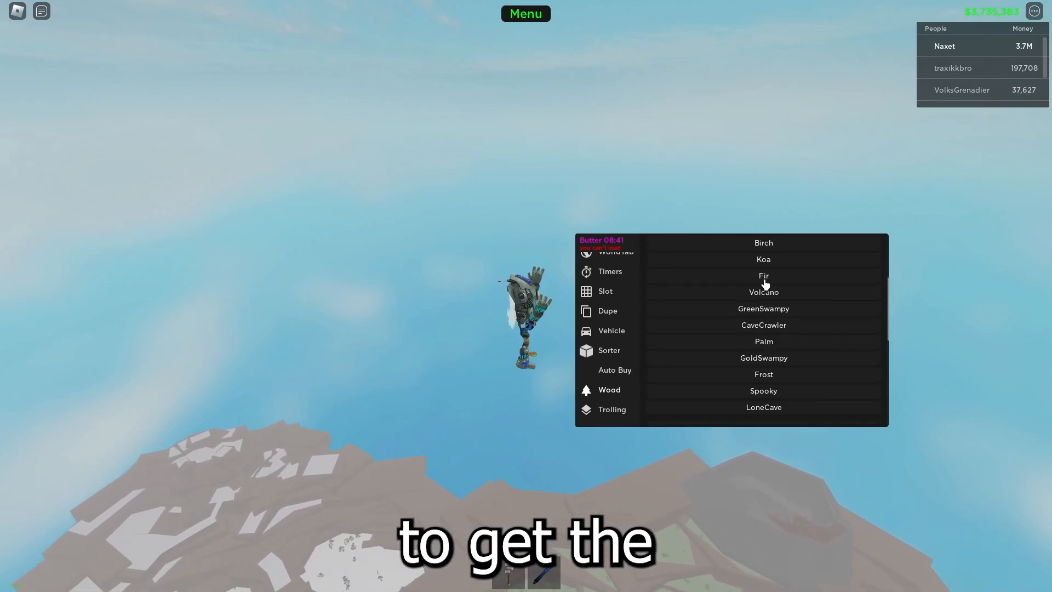
pyautogui.click(763, 276)
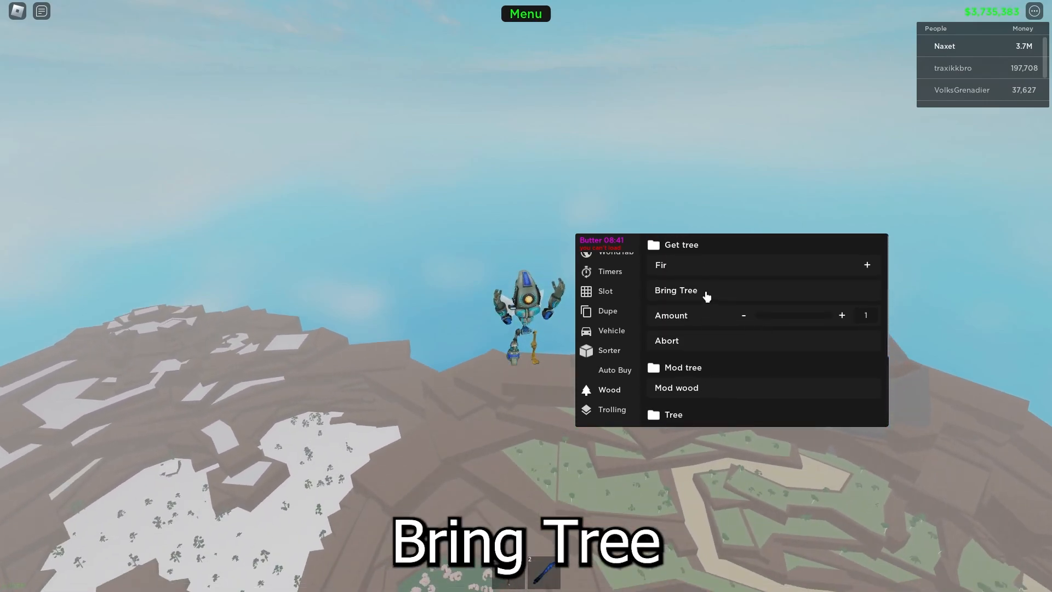